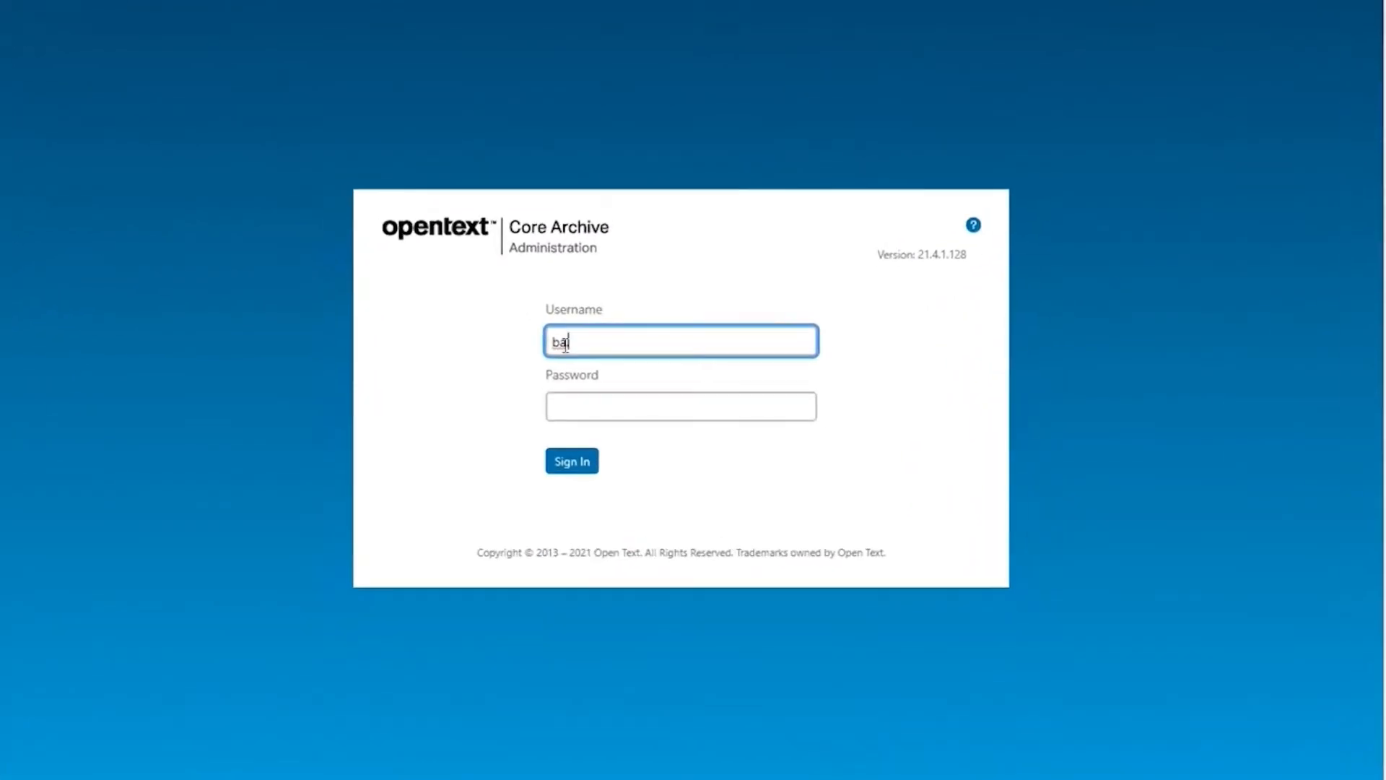
Sign in as administrator ba.preprod@OTMA1 to reach the Collections page.
{"action": "type", "text": "ba.preprod@OTMA1"}
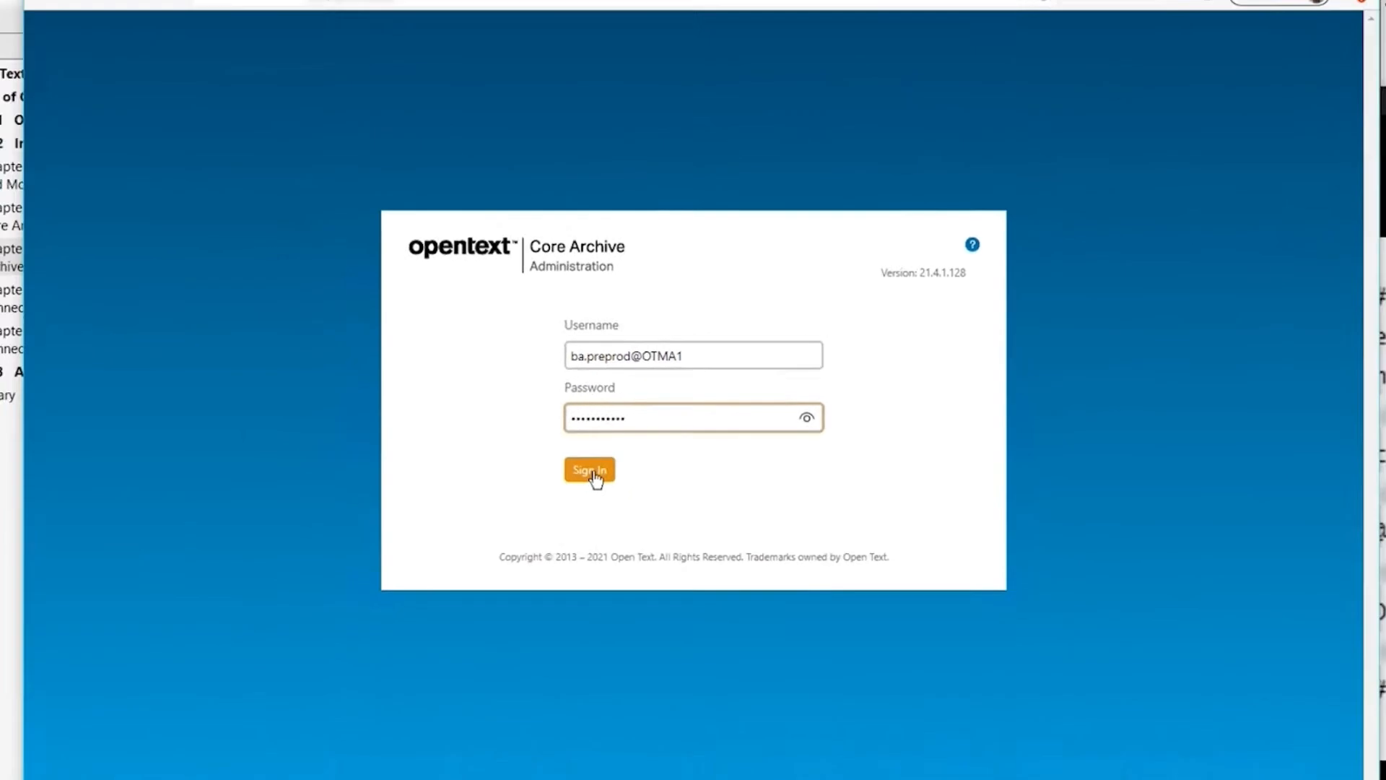
{"action": "left_click", "coordinate": [589, 470]}
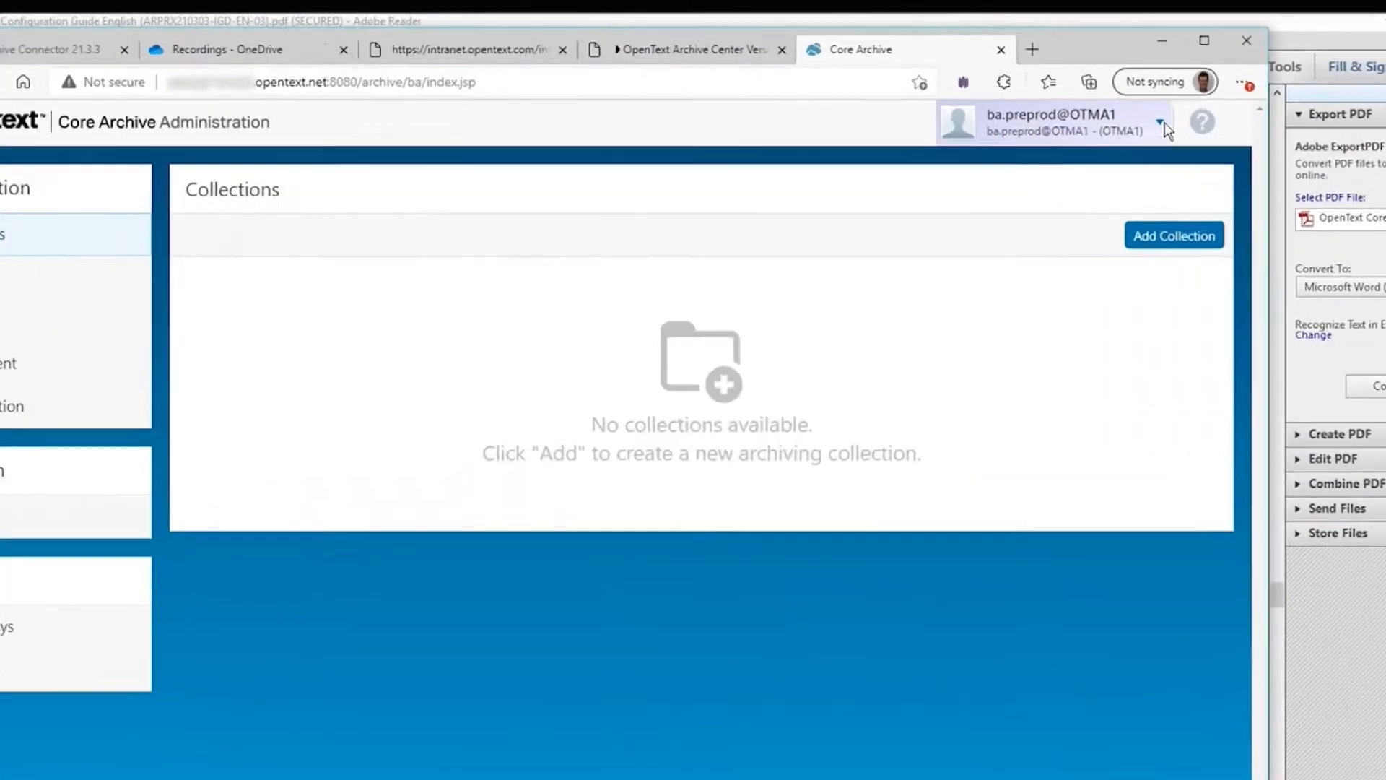
Change the account password via the user menu and sign back in with it.
{"action": "left_click", "coordinate": [1158, 116]}
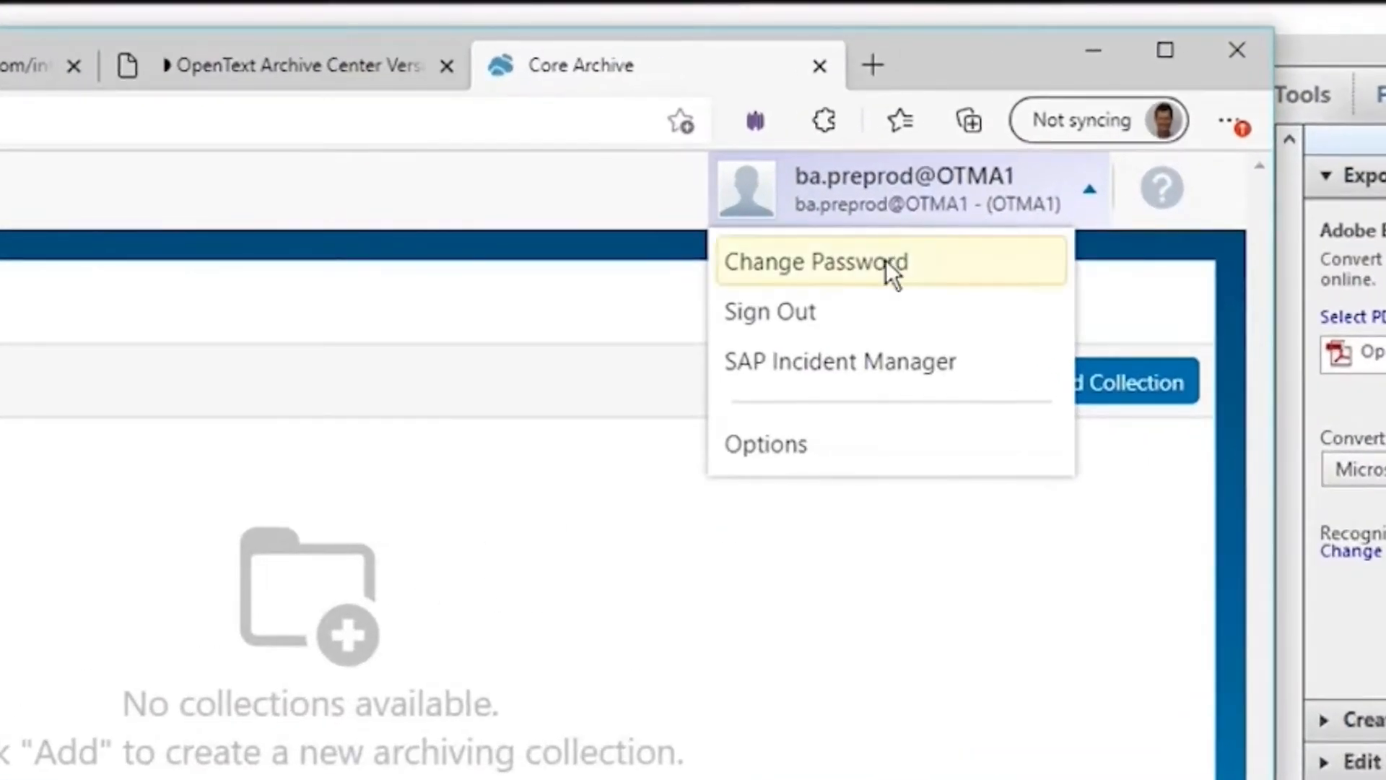
{"action": "left_click", "coordinate": [814, 262]}
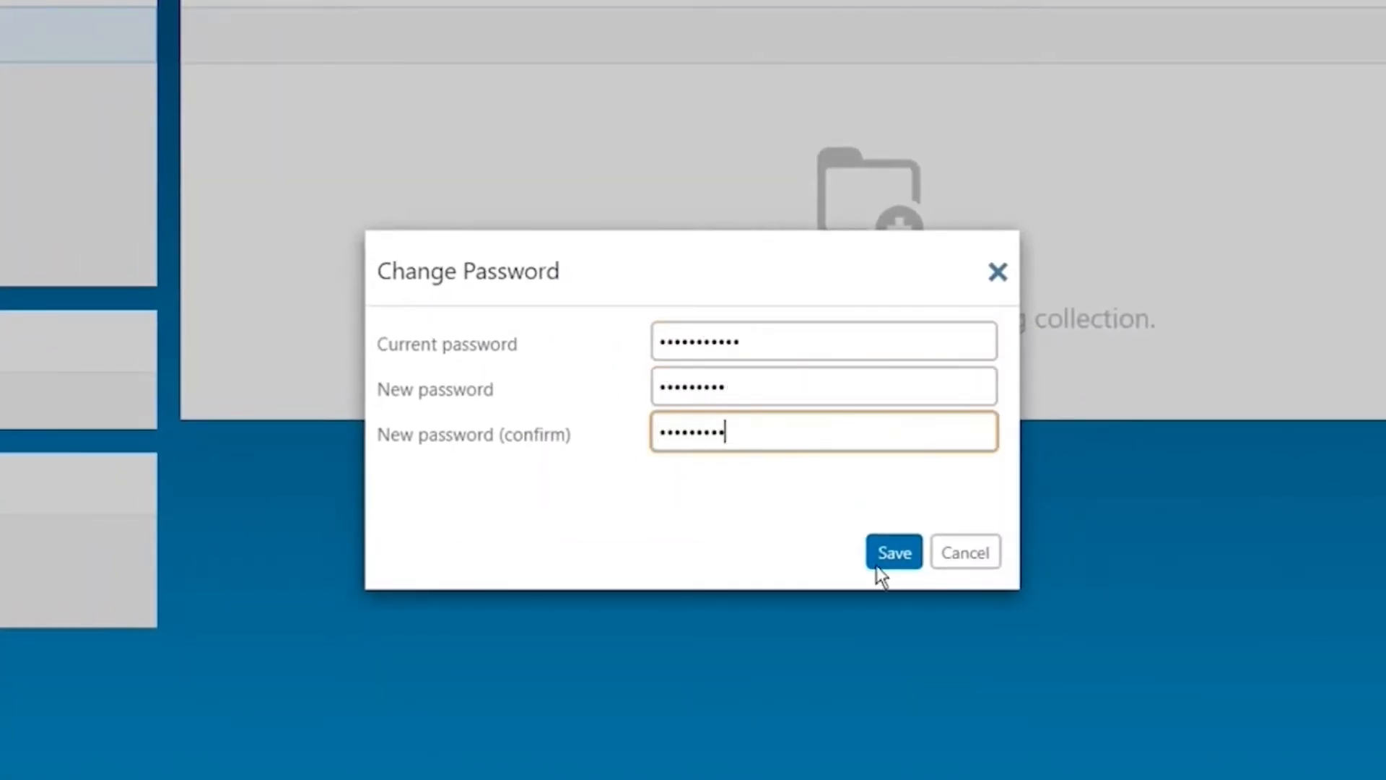
{"action": "left_click", "coordinate": [894, 551]}
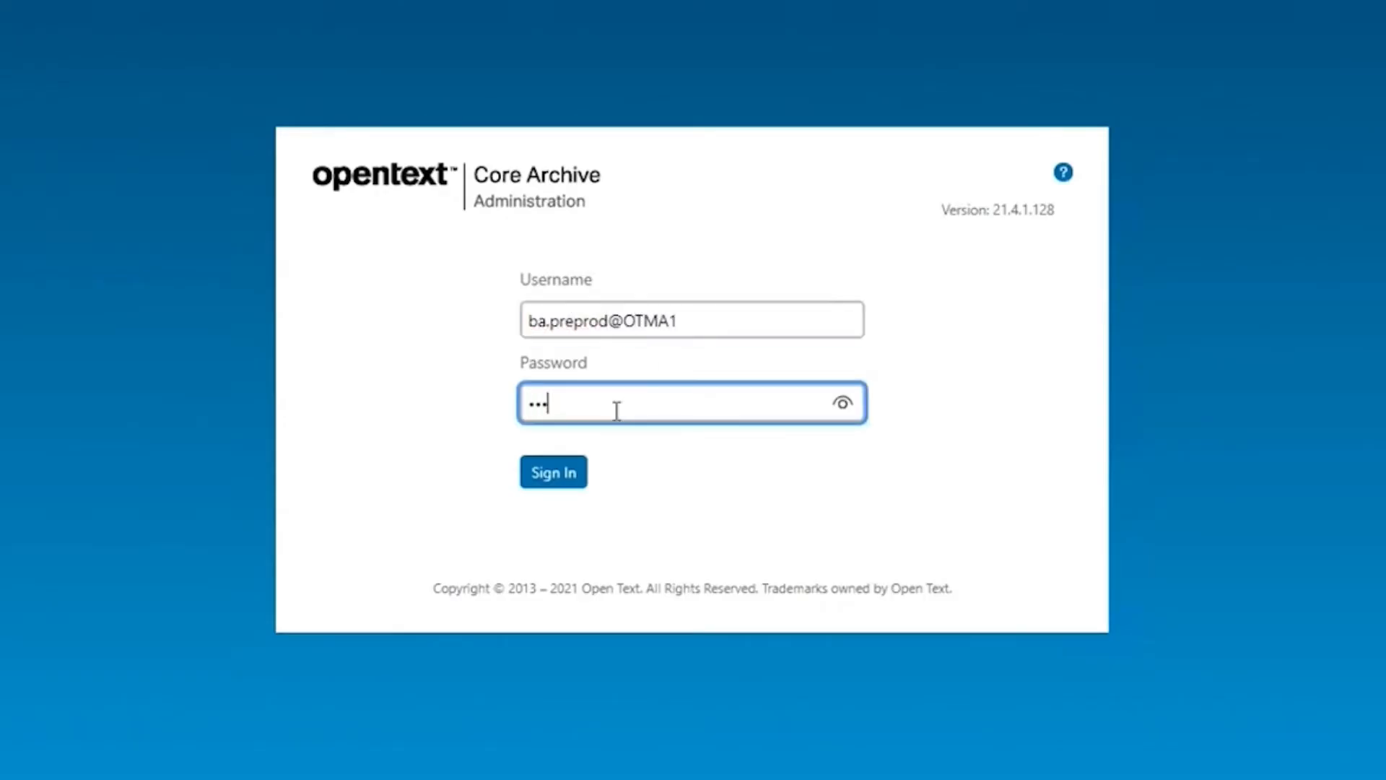
{"action": "left_click", "coordinate": [553, 472]}
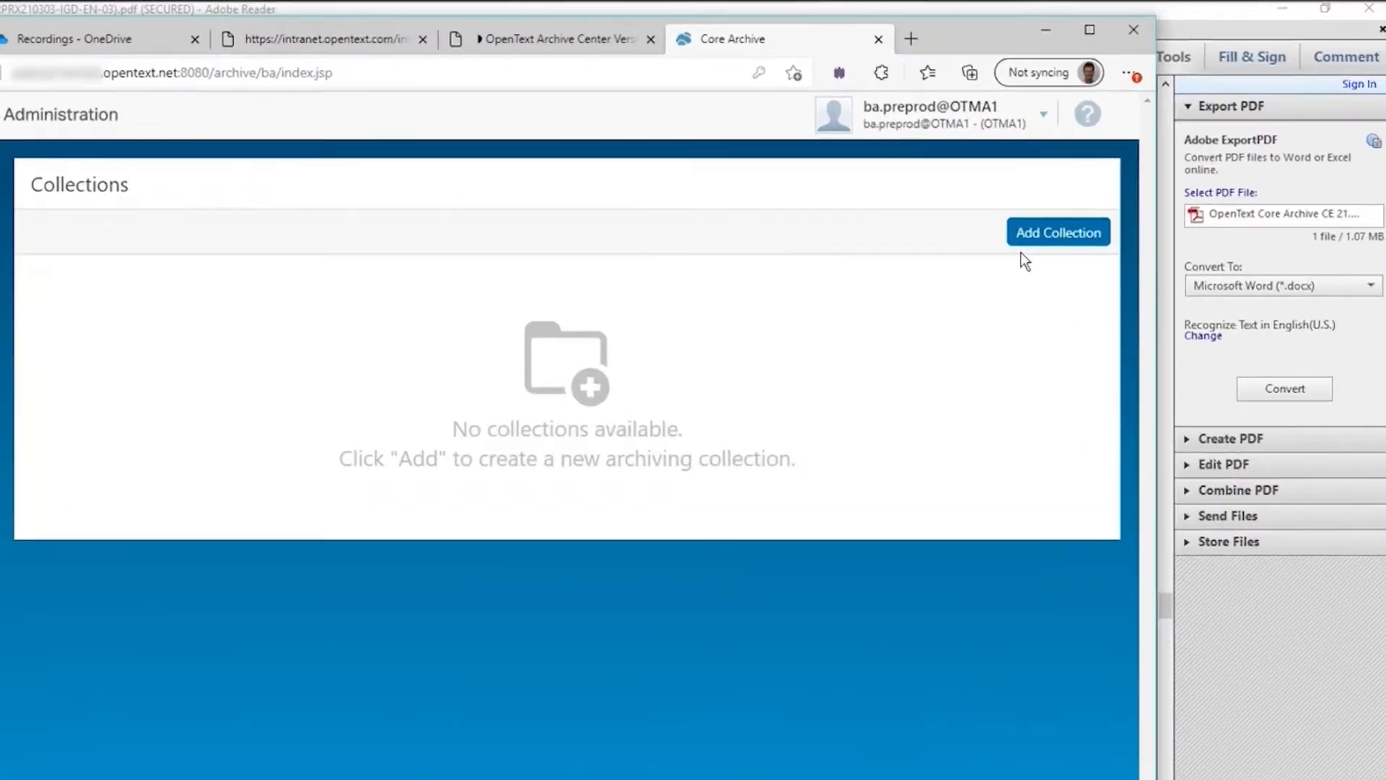
Create 'HR Collection' for documents from SAP with ArchiveLink enabled and archive name HR.
{"action": "left_click", "coordinate": [1059, 232]}
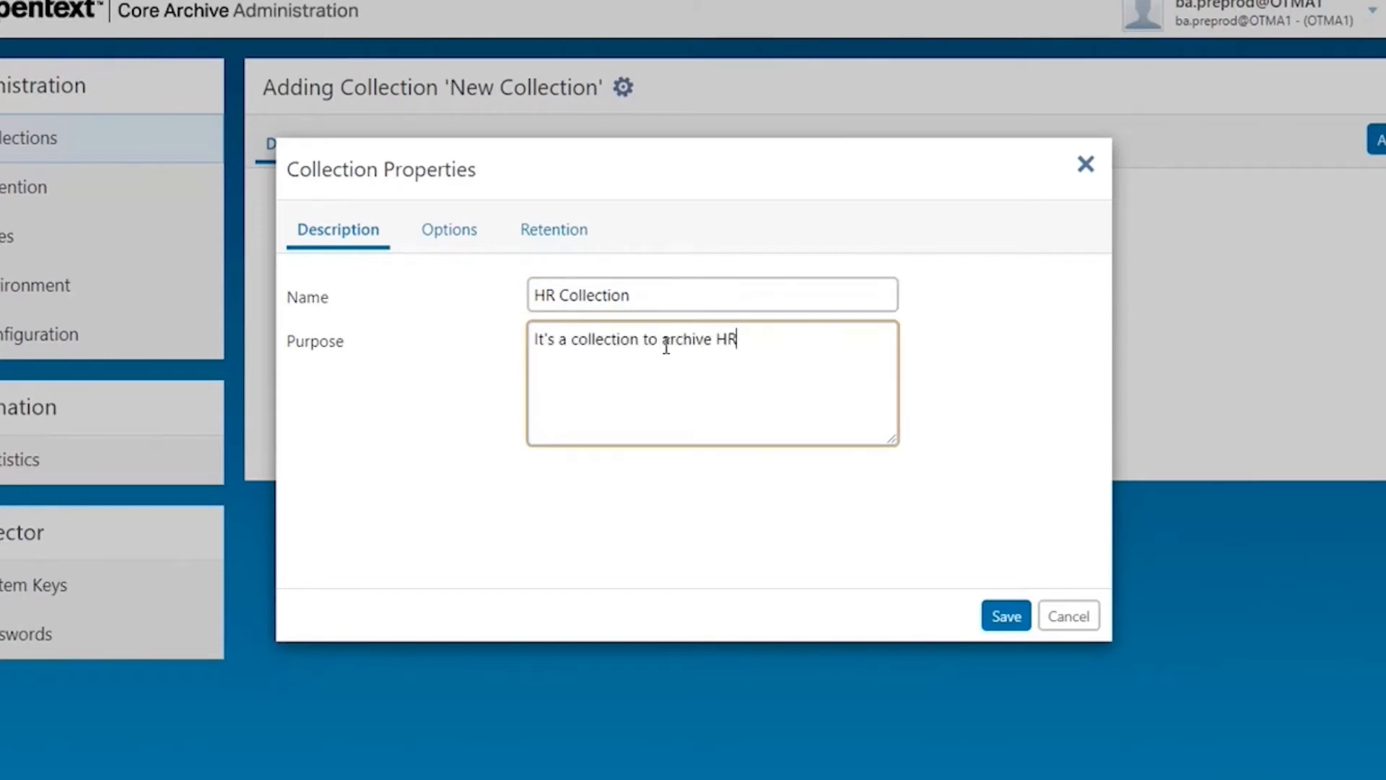
{"action": "type", "text": "documents from SAP"}
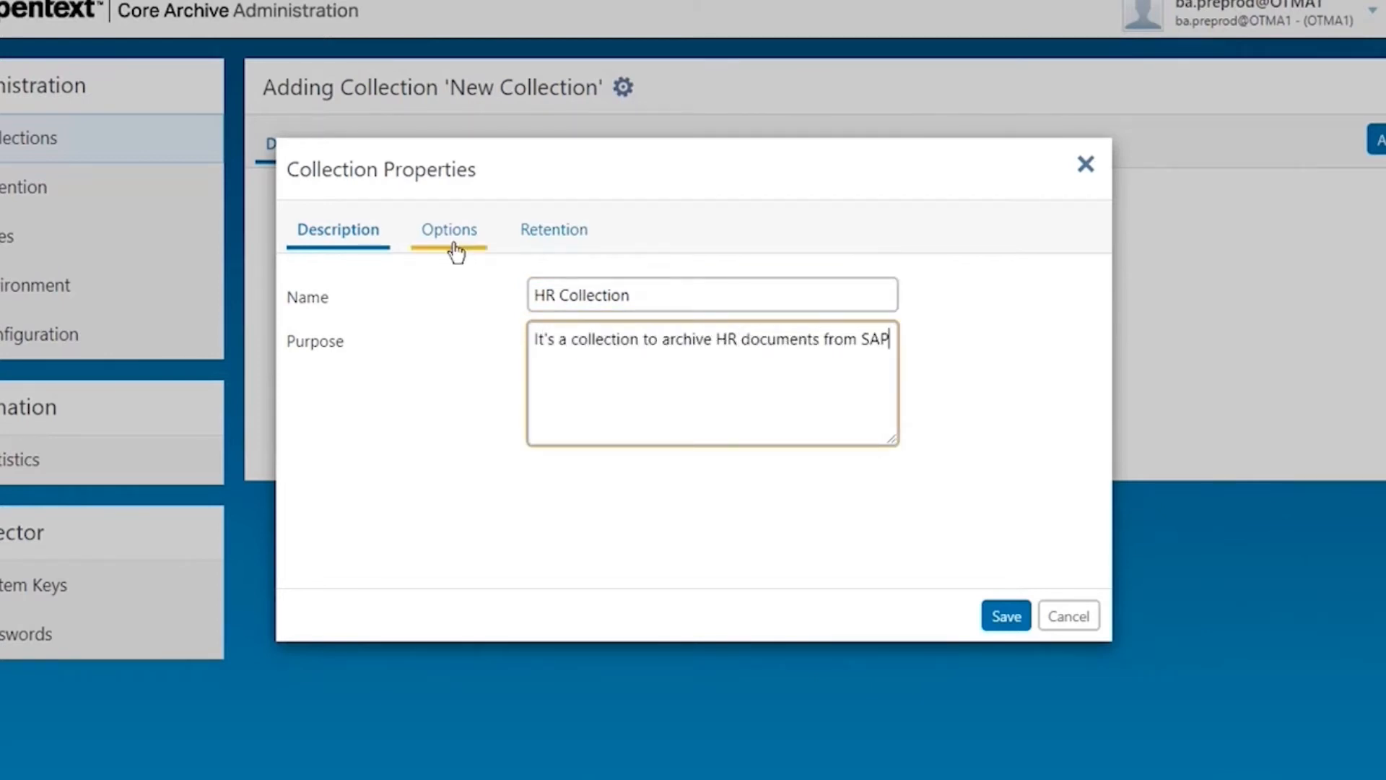
{"action": "left_click", "coordinate": [448, 230]}
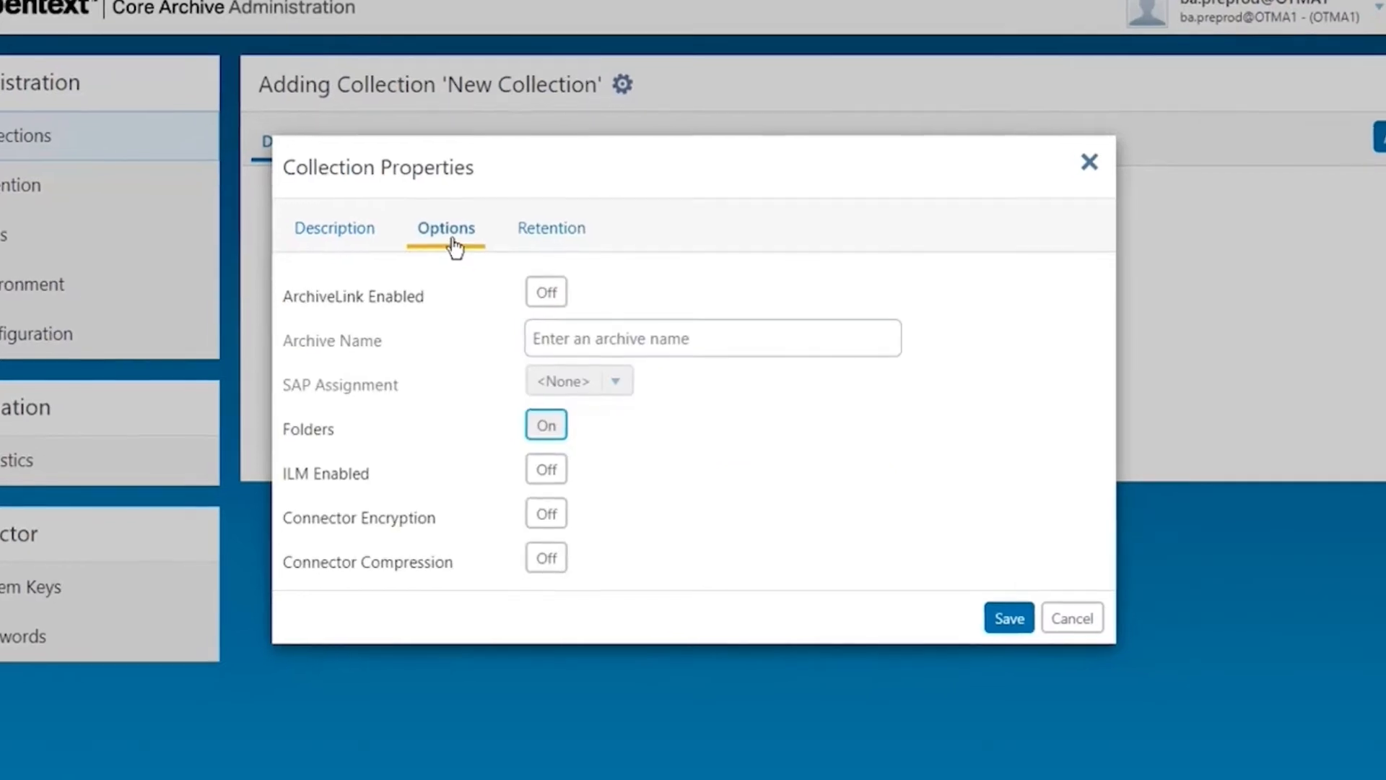
{"action": "left_click", "coordinate": [545, 291]}
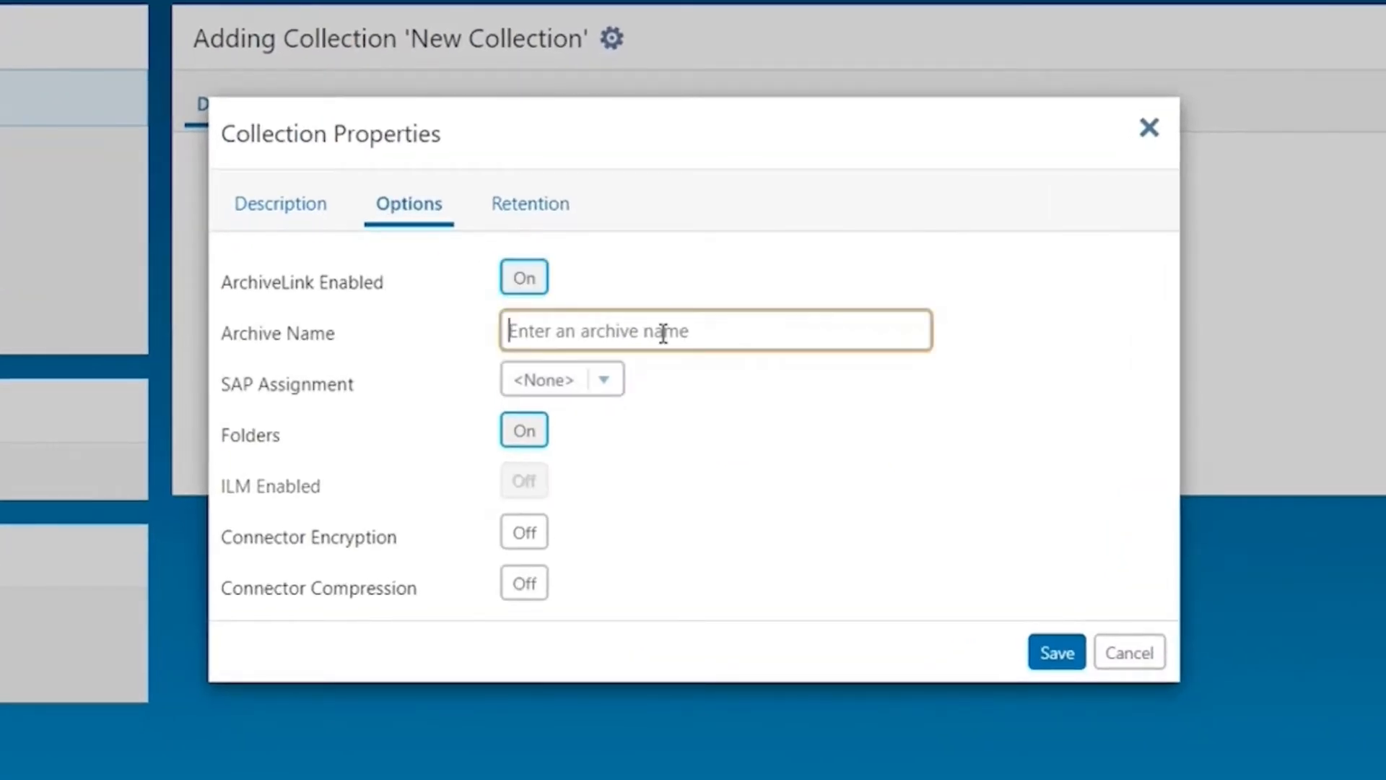
{"action": "type", "text": "HR"}
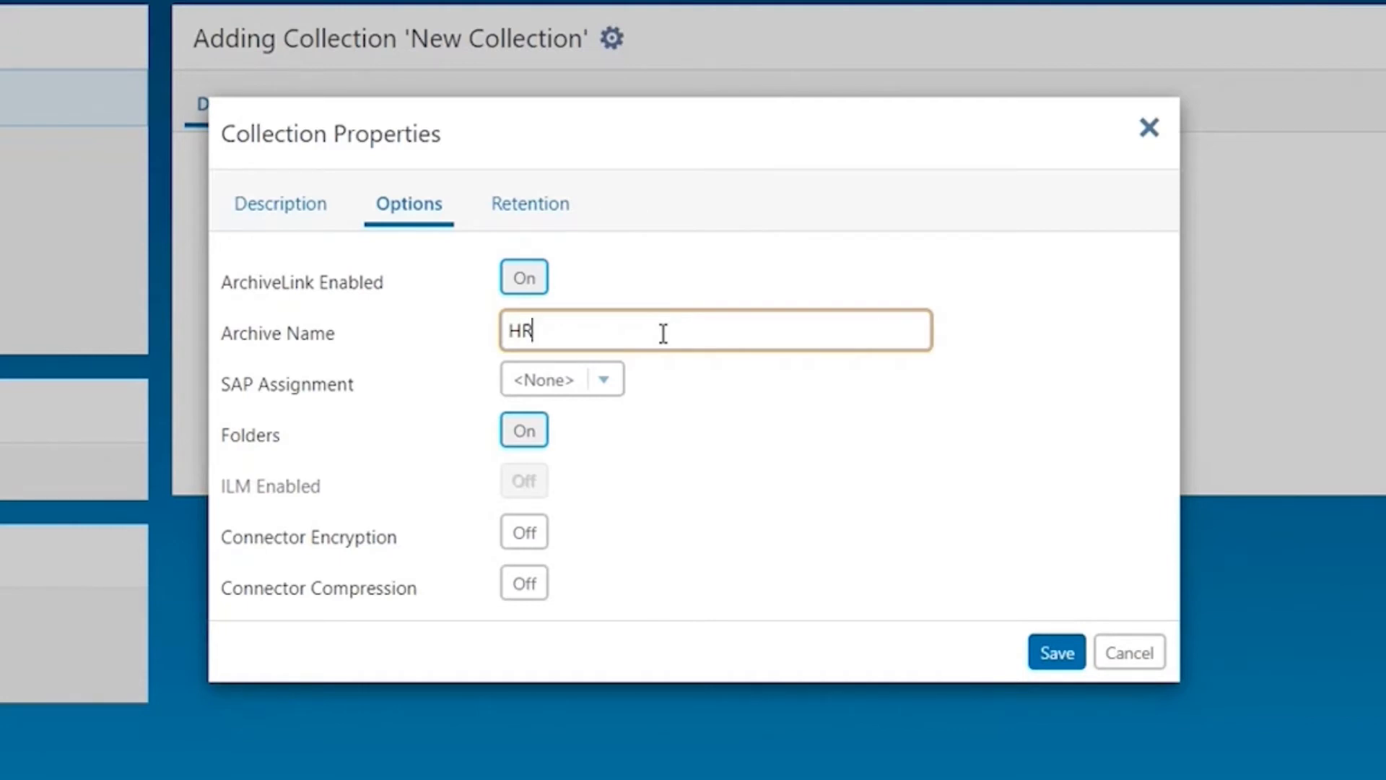
{"action": "mouse_move", "coordinate": [534, 214]}
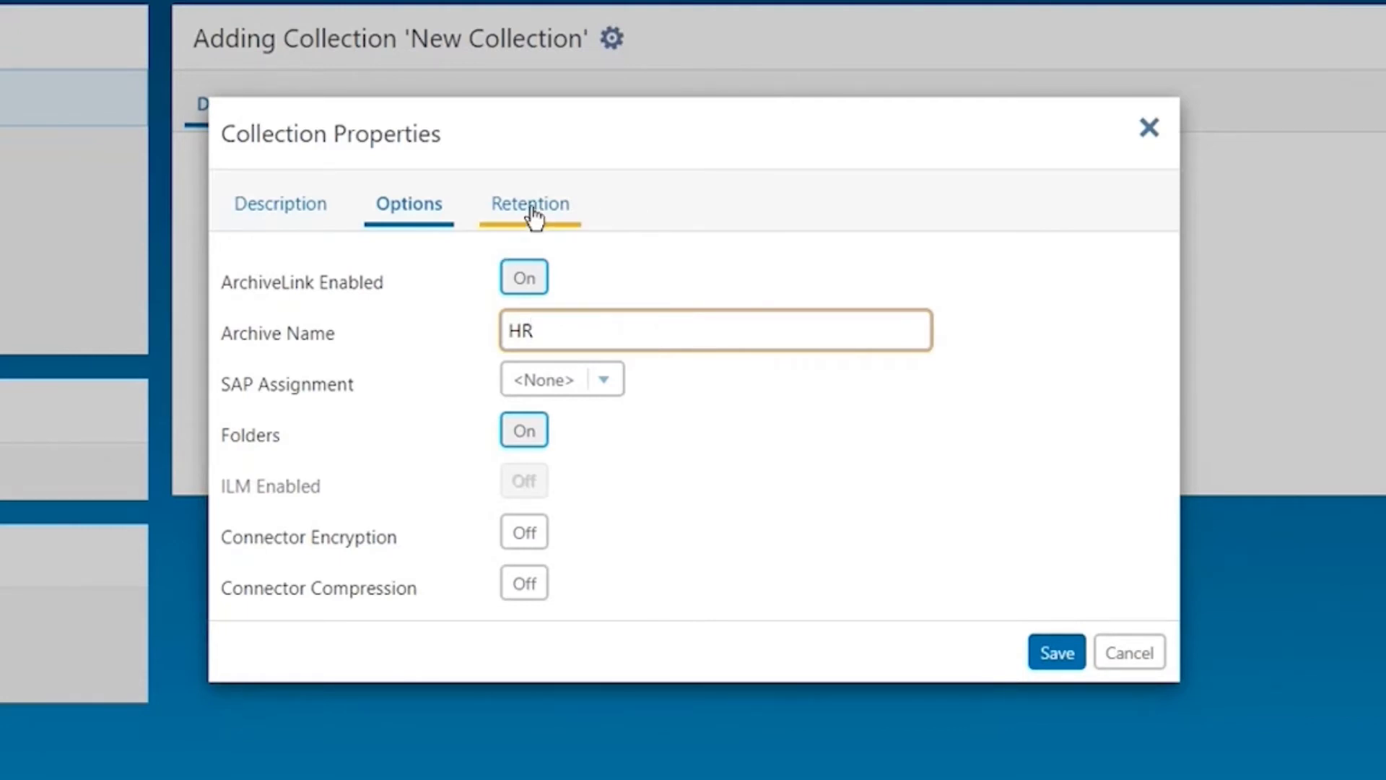
{"action": "left_click", "coordinate": [530, 204]}
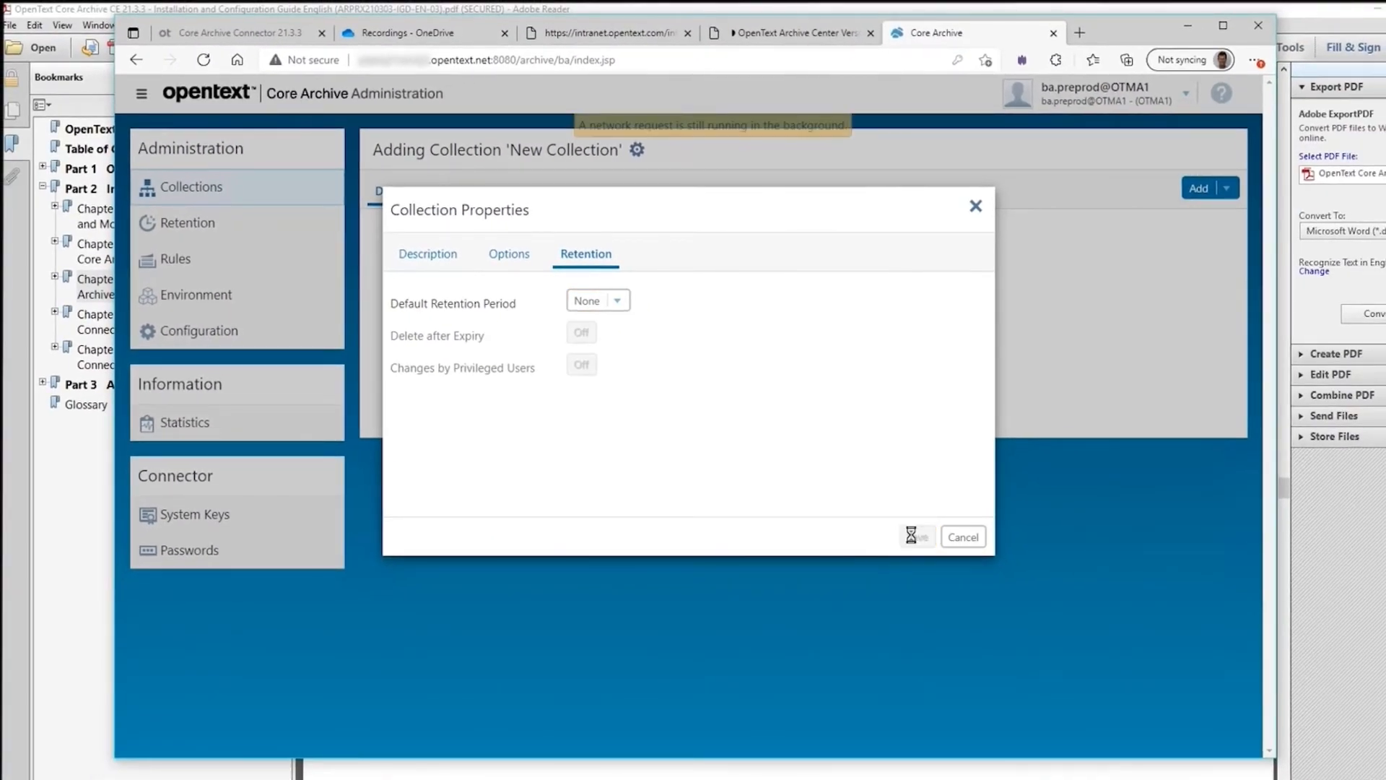
{"action": "left_click", "coordinate": [913, 536]}
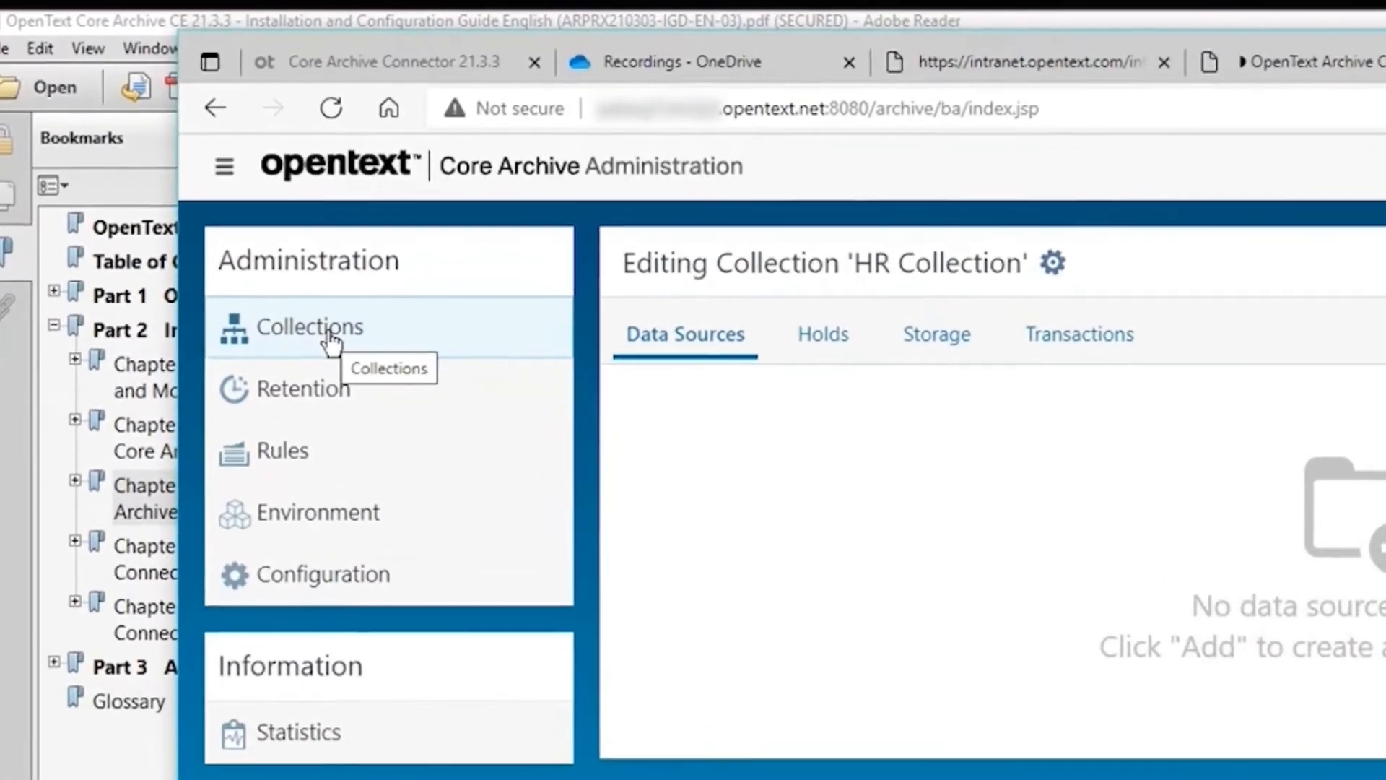
Add a 4-day 'Legacy for HR' retention policy and save it as the collection's default.
{"action": "left_click", "coordinate": [326, 336]}
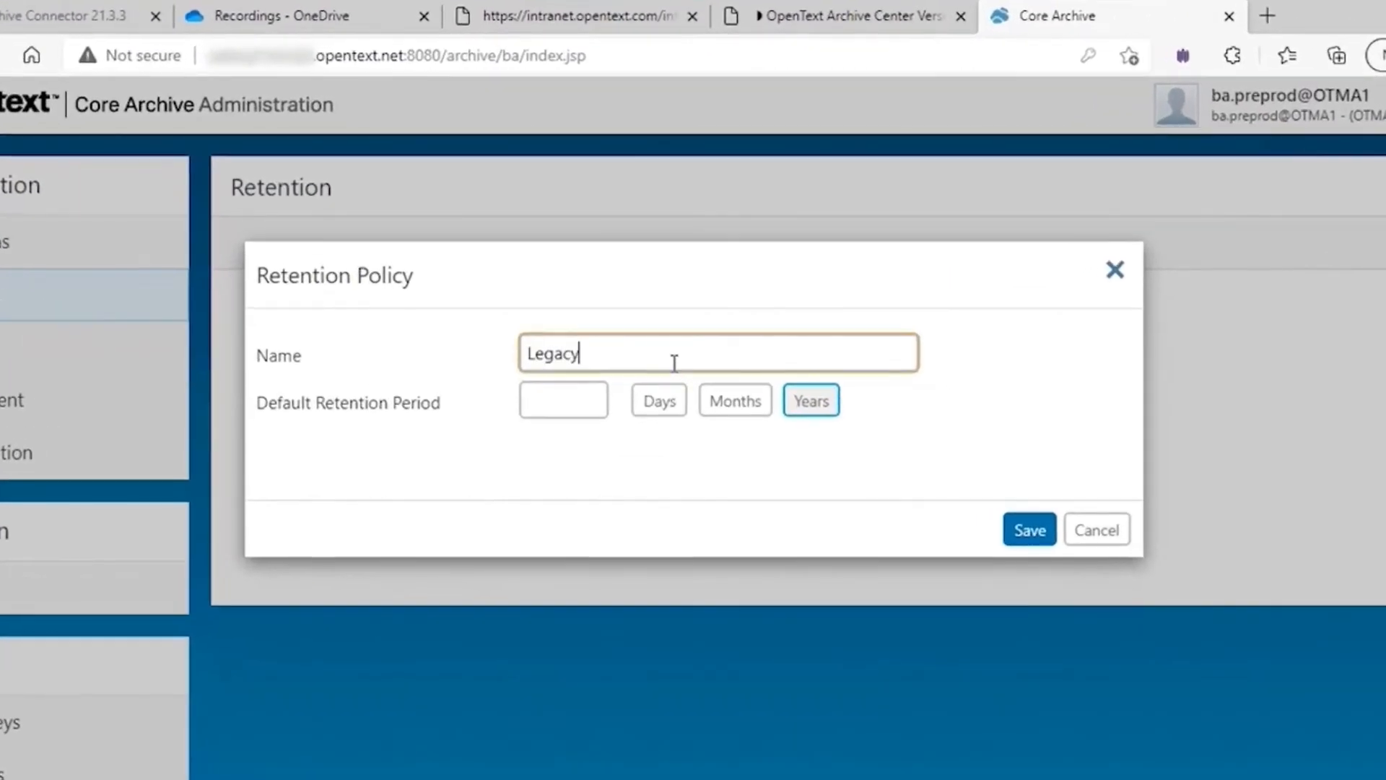
{"action": "type", "text": "for HR"}
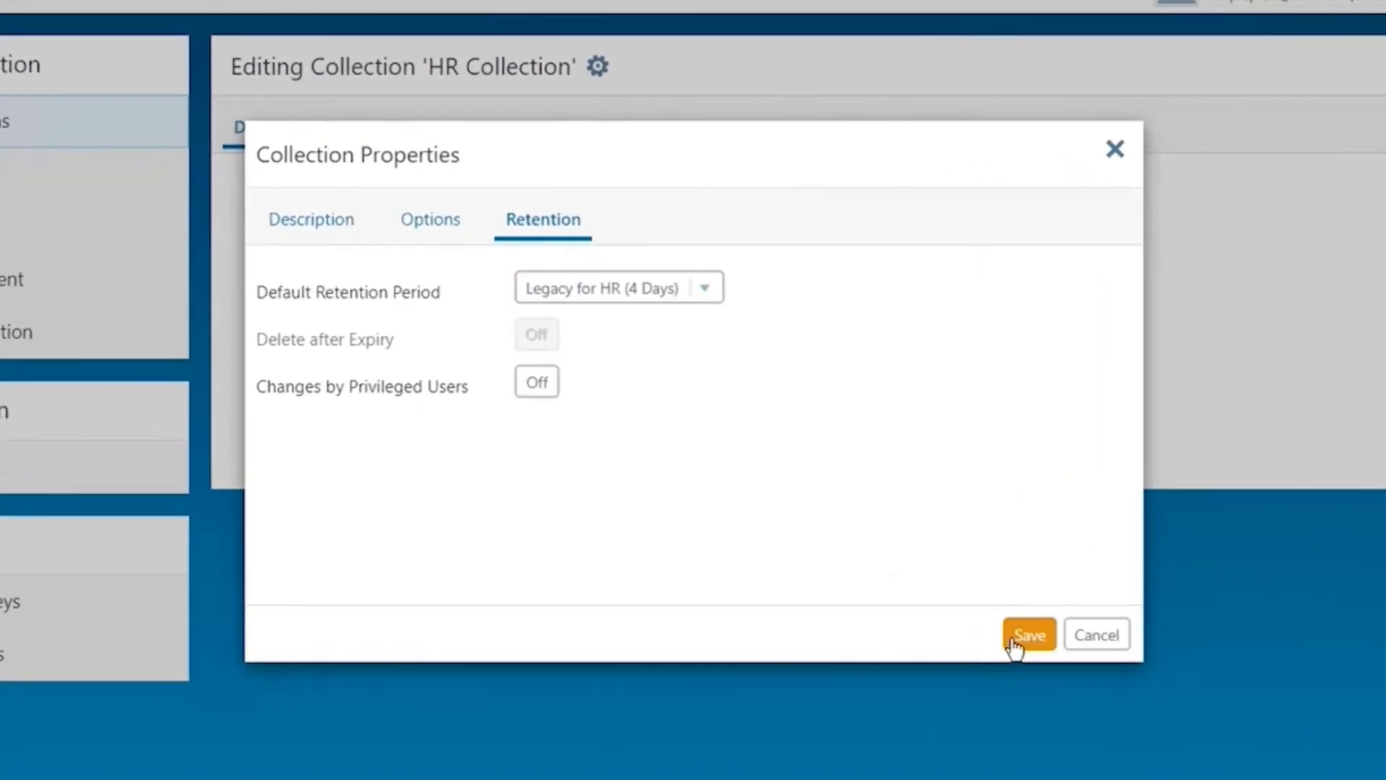
{"action": "left_click", "coordinate": [1028, 634]}
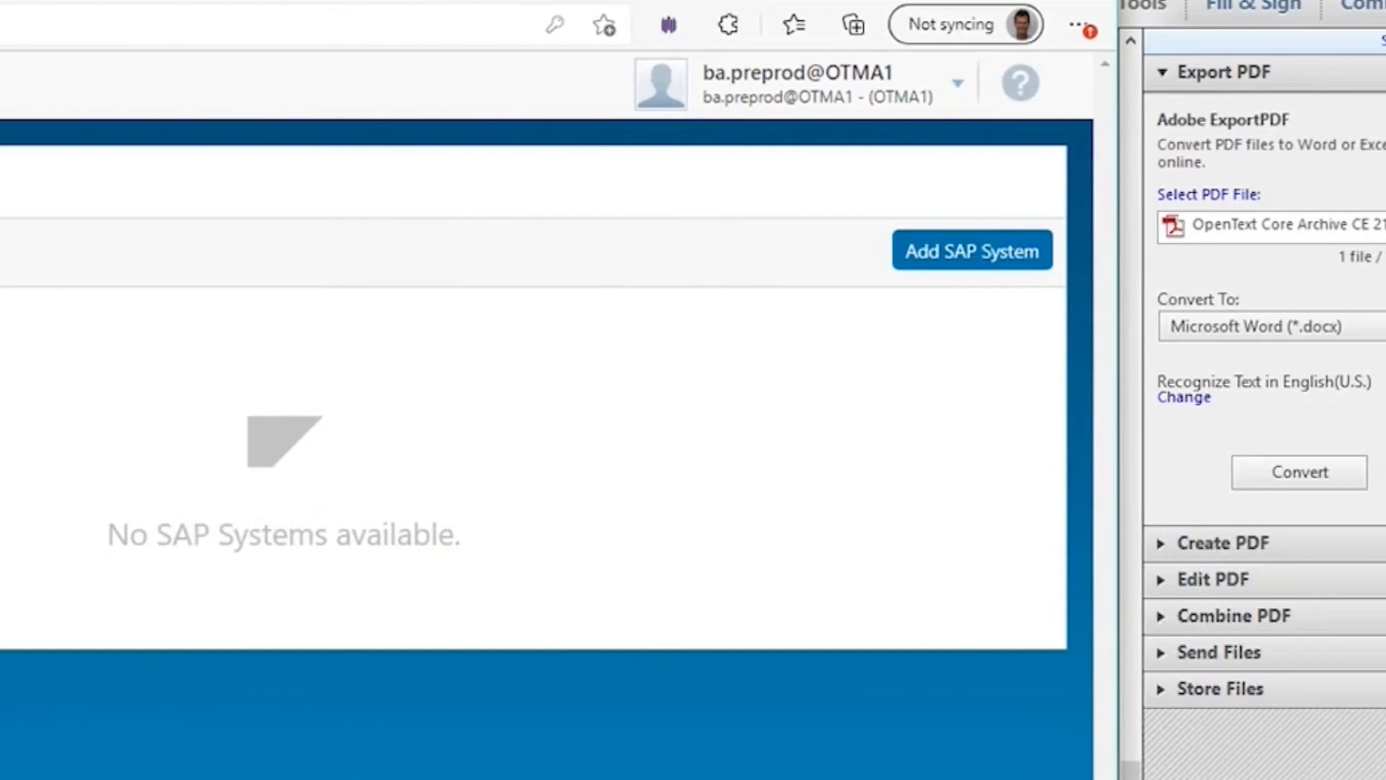
Add an enabled SAP system 'SAP' connecting to host mucr3qmh with client 800.
{"action": "left_click", "coordinate": [973, 251]}
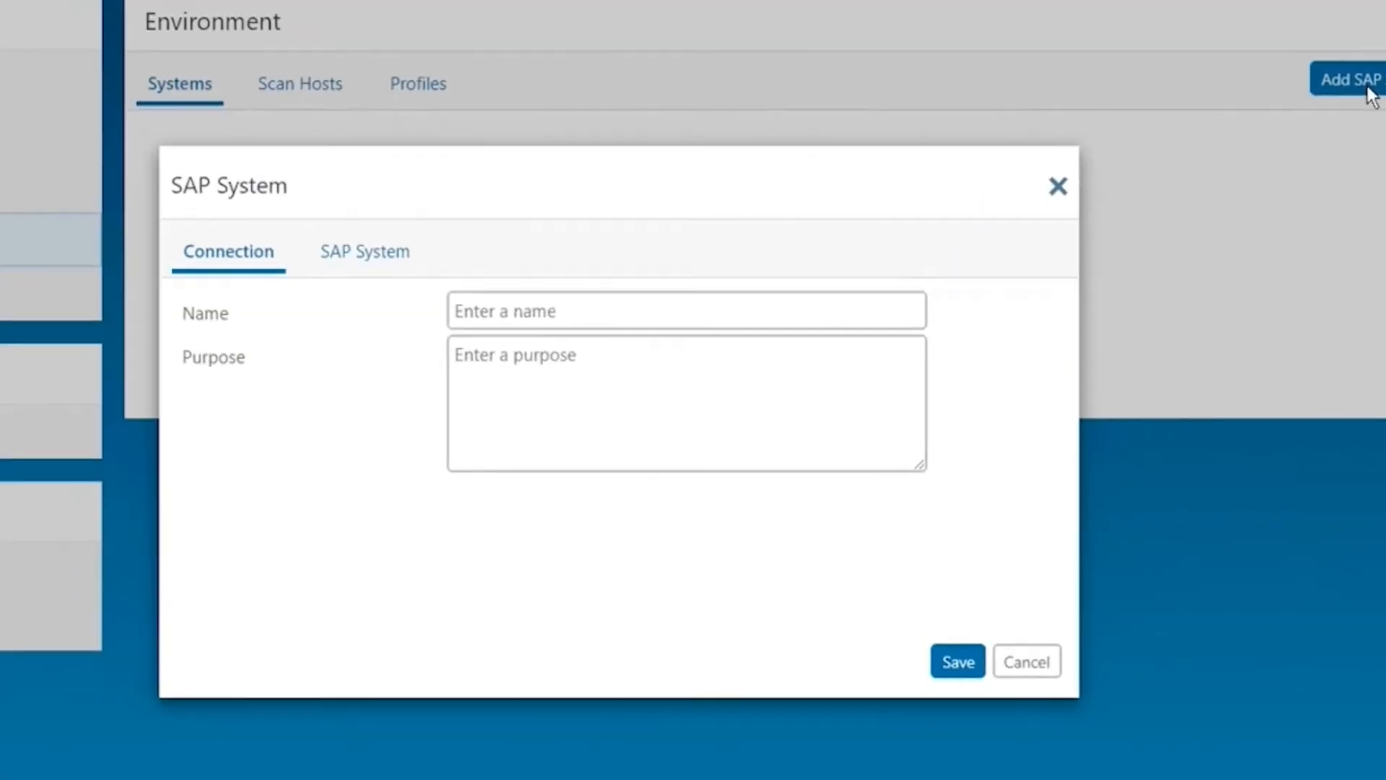
{"action": "type", "text": "connection to a SAP system"}
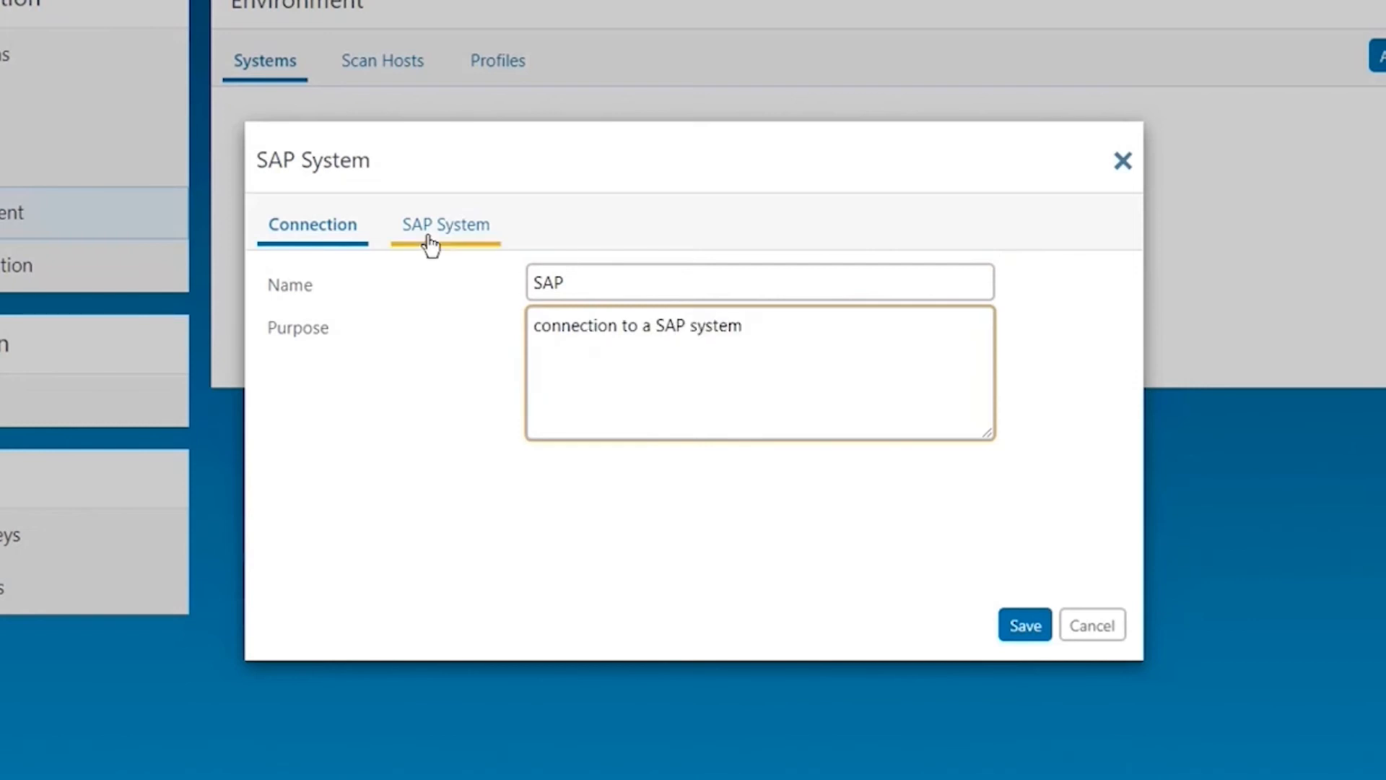
{"action": "left_click", "coordinate": [445, 224]}
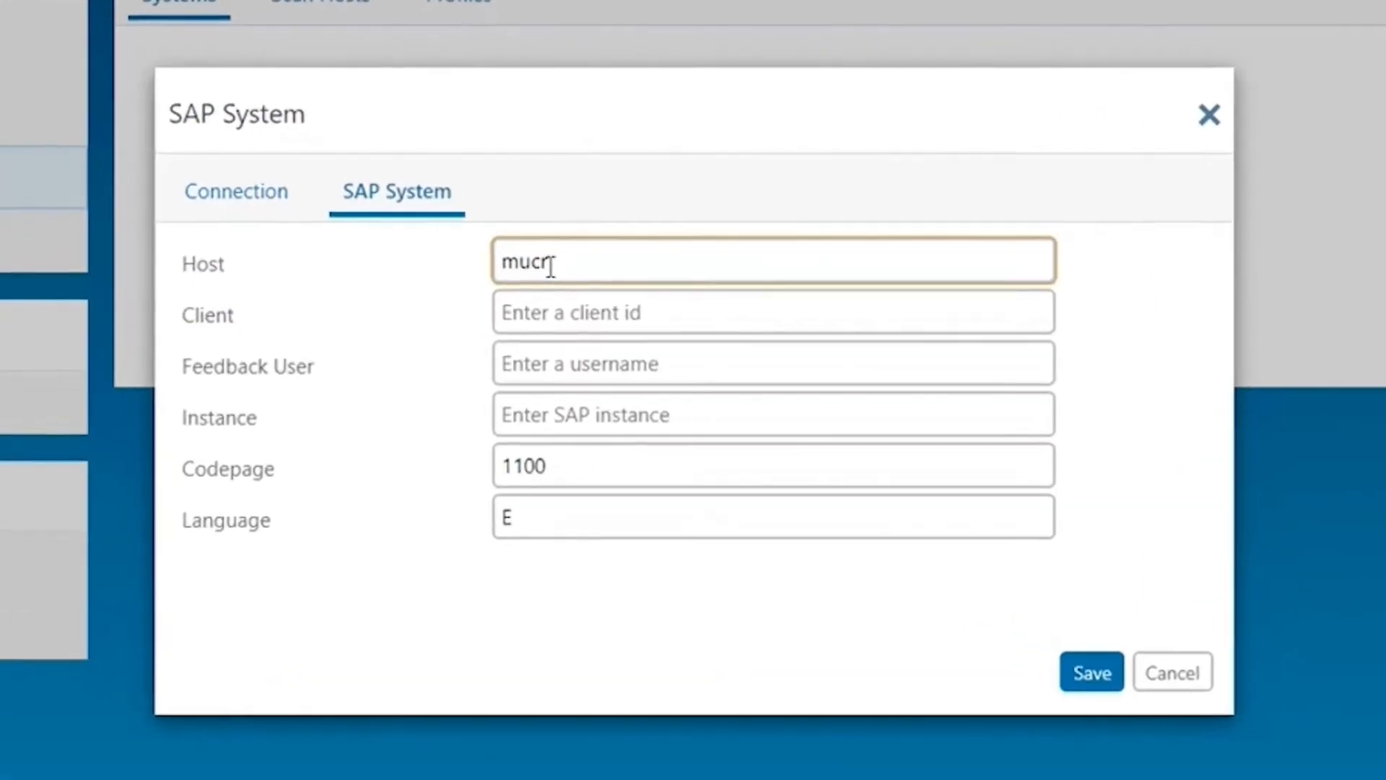
{"action": "type", "text": "800"}
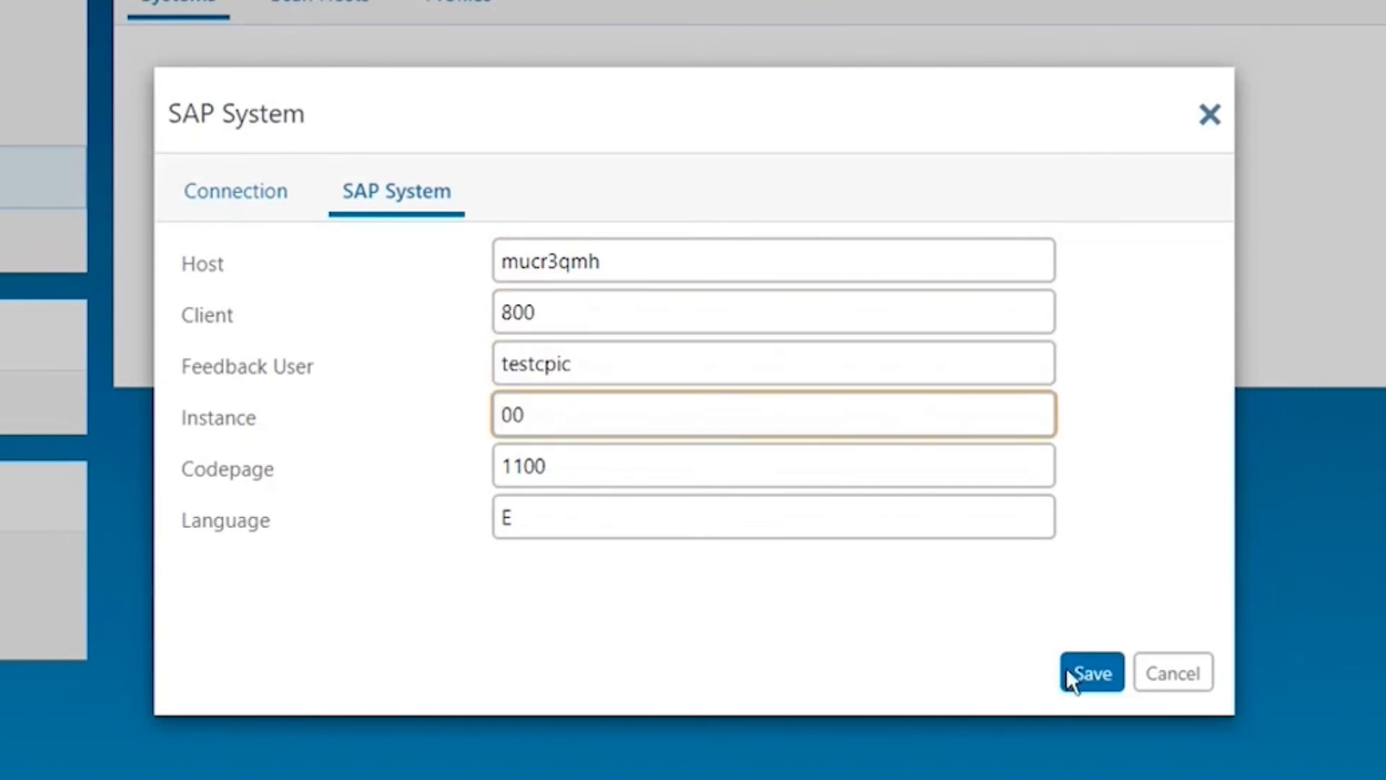
{"action": "left_click", "coordinate": [1095, 672]}
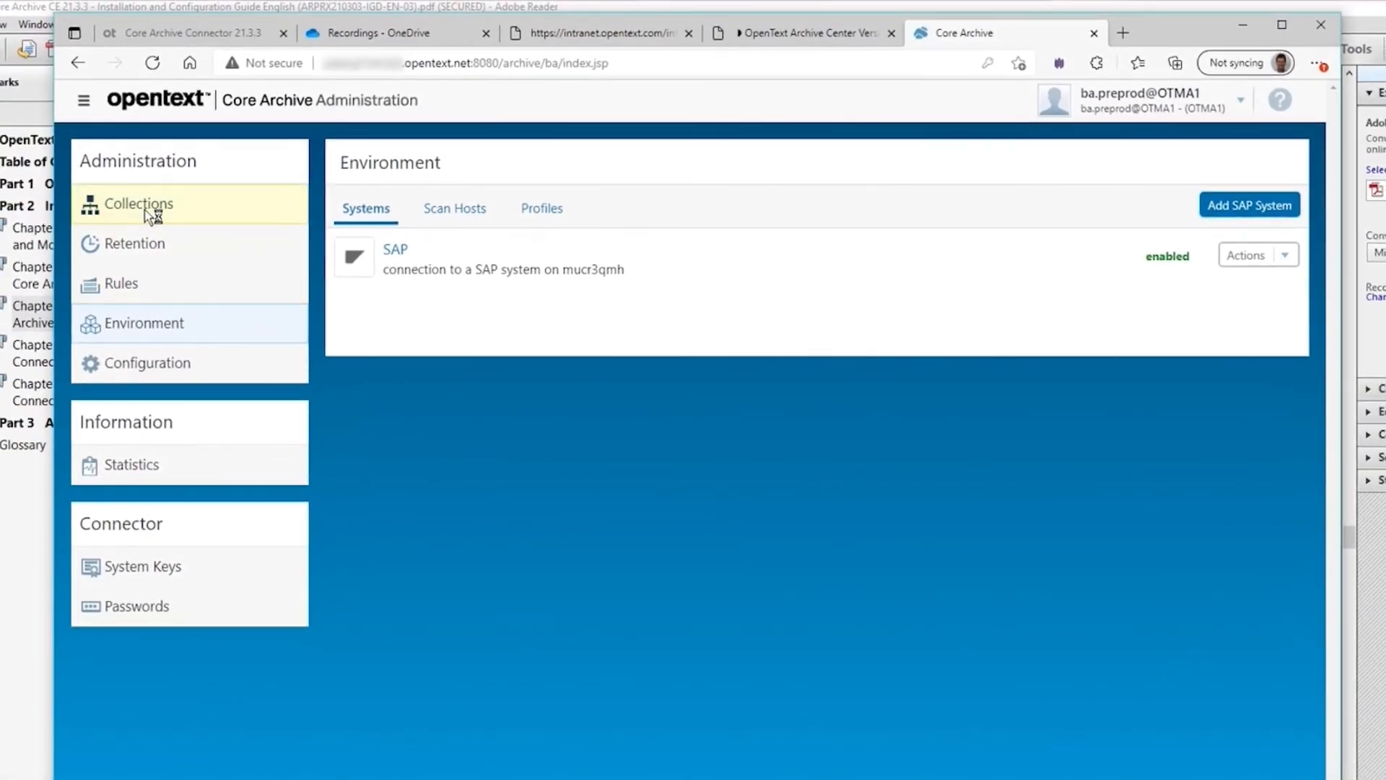
Set HR Collection's SAP Assignment to the 'SAP' system and save the collection.
{"action": "left_click", "coordinate": [139, 204]}
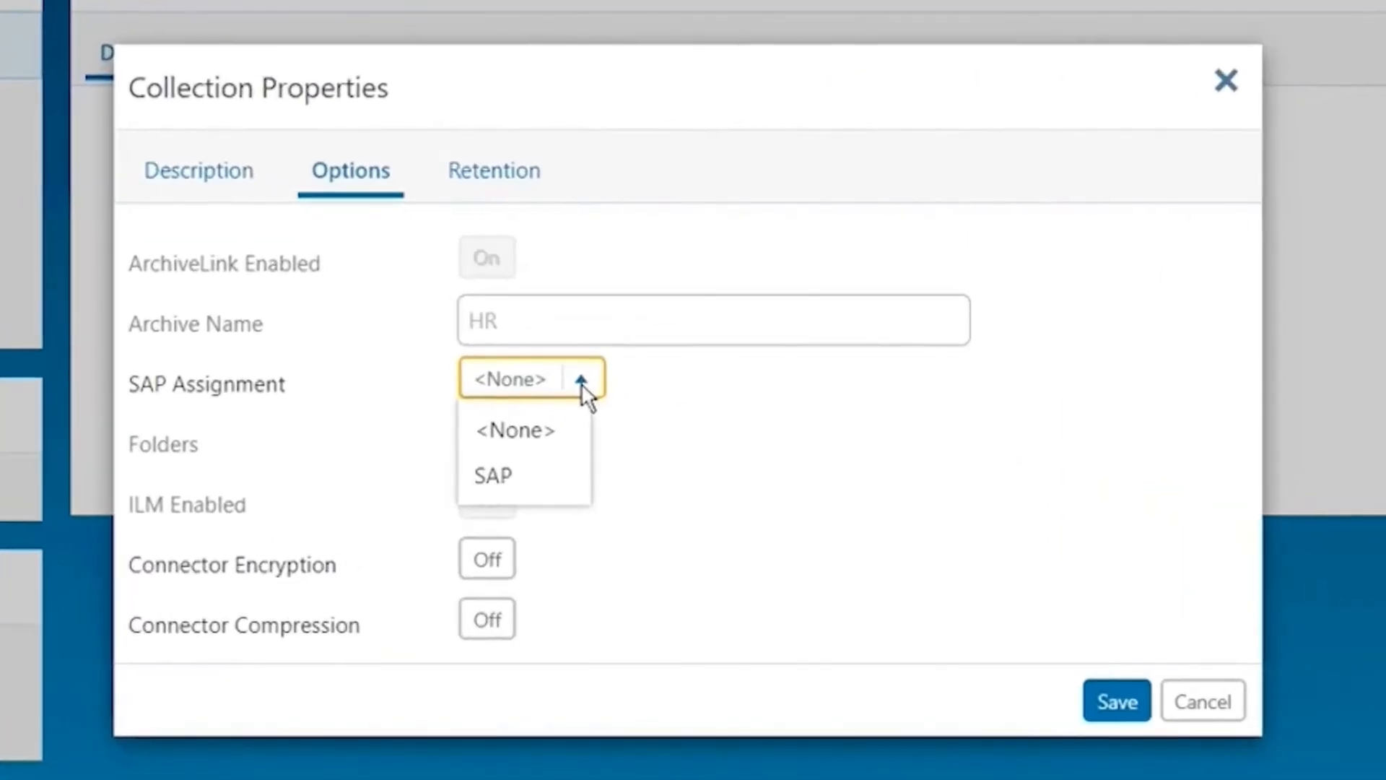
{"action": "mouse_move", "coordinate": [513, 497]}
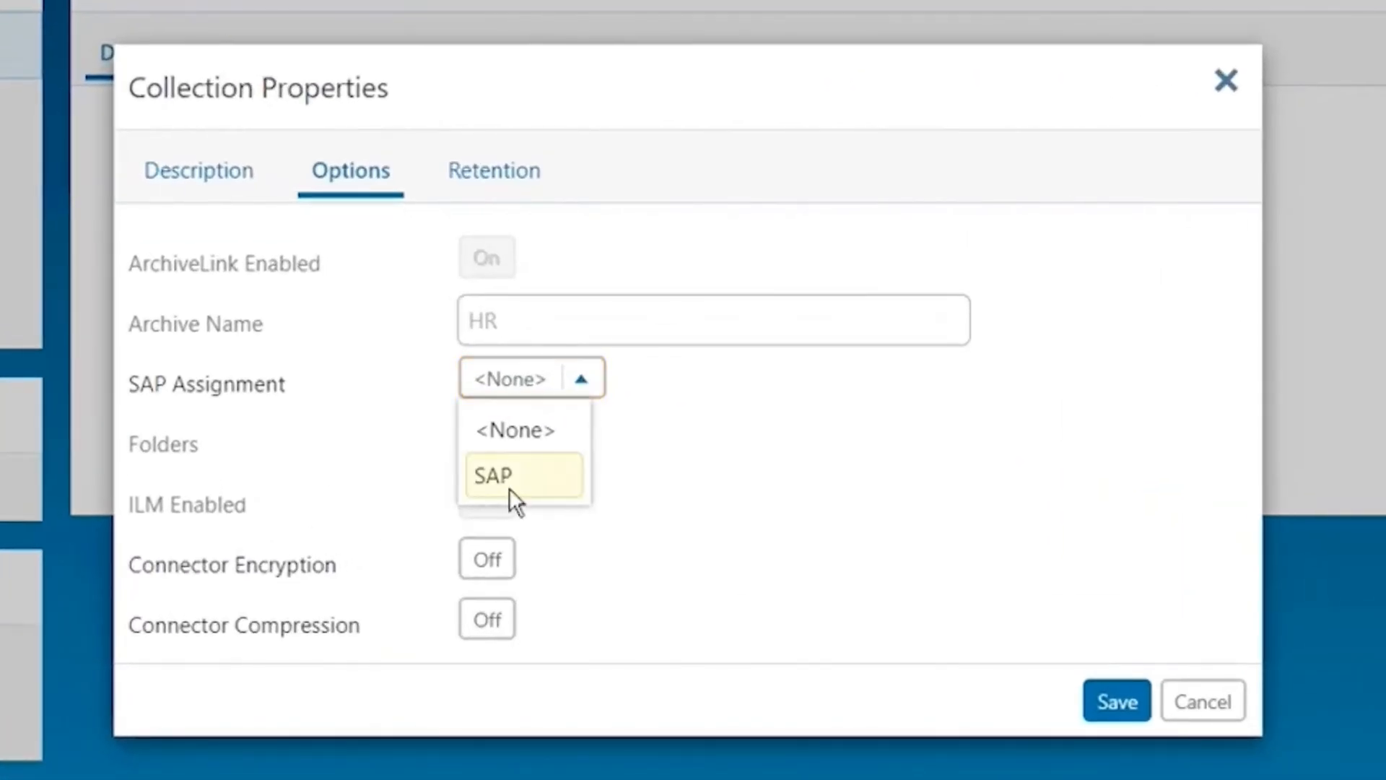
{"action": "left_click", "coordinate": [492, 475]}
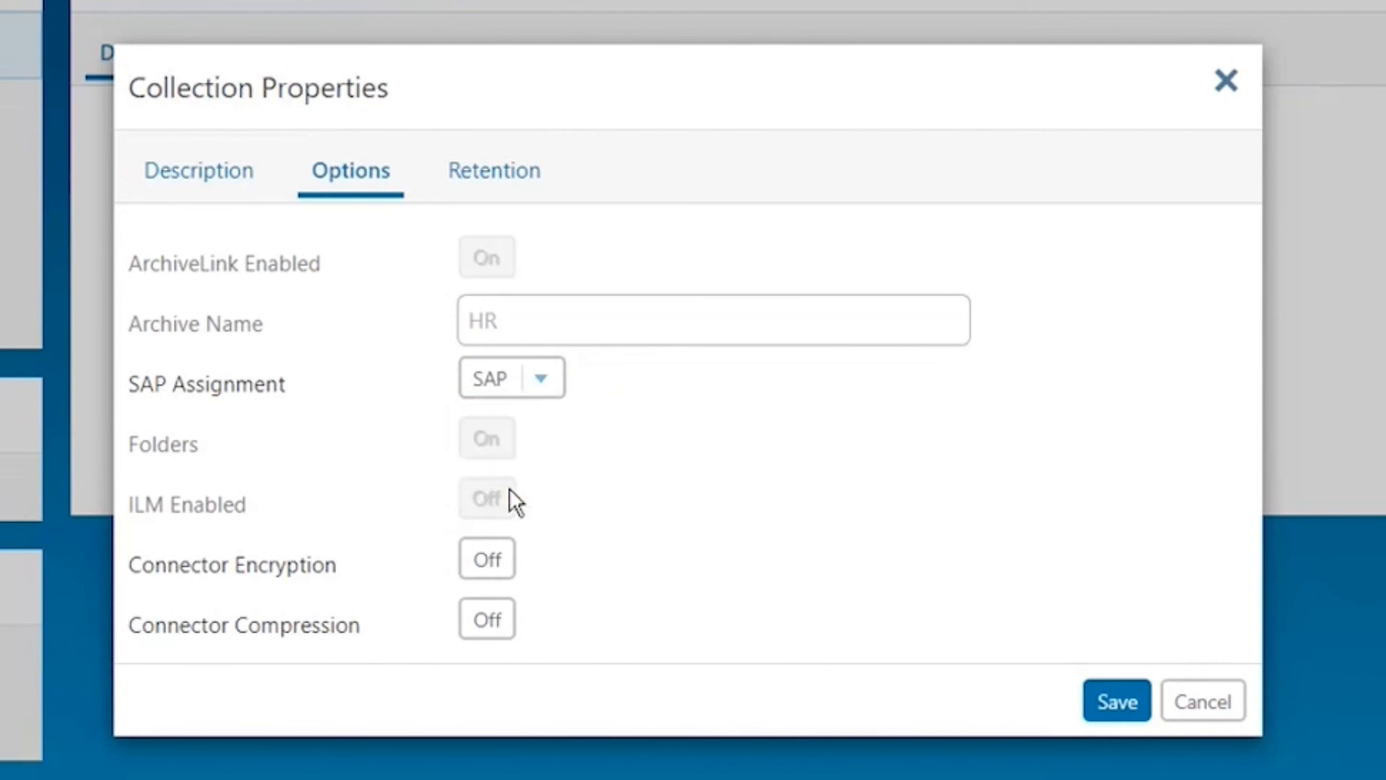
{"action": "left_click", "coordinate": [1117, 701]}
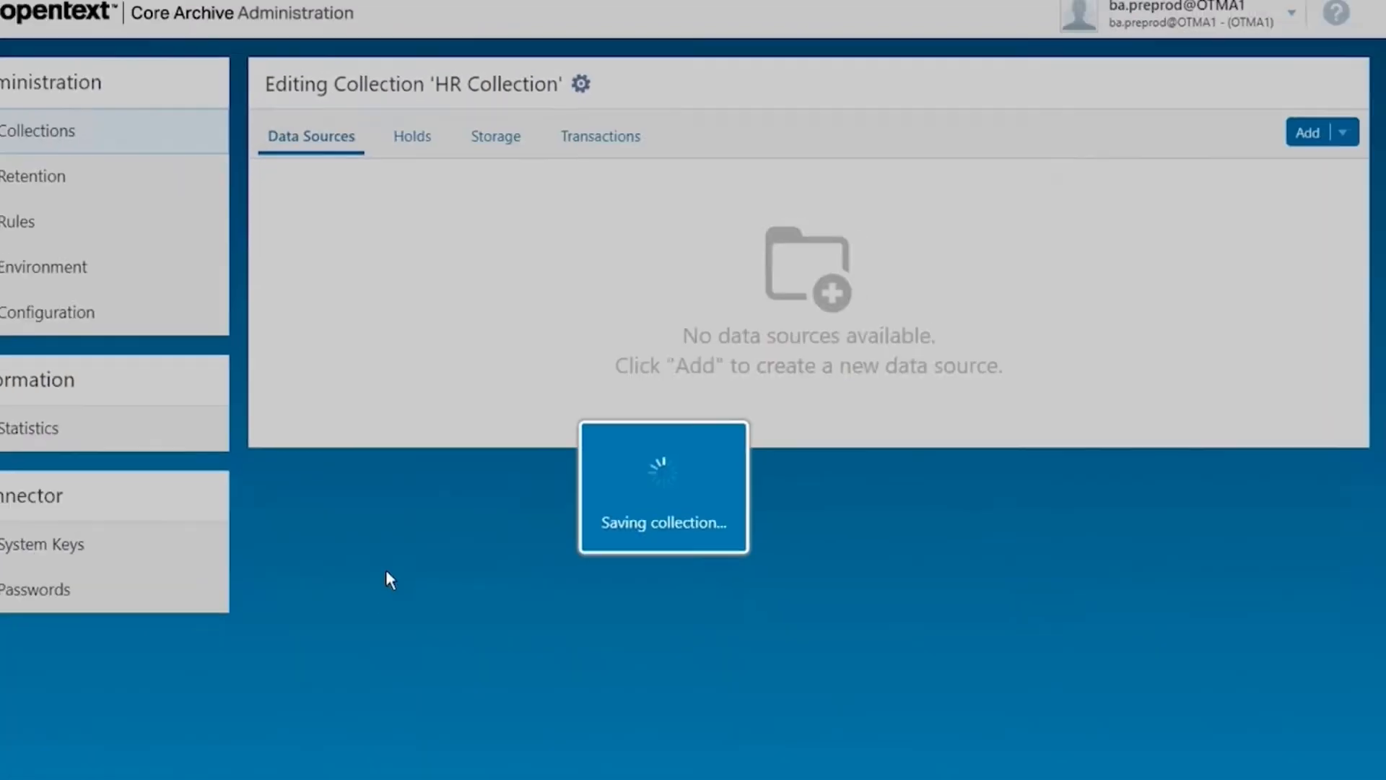